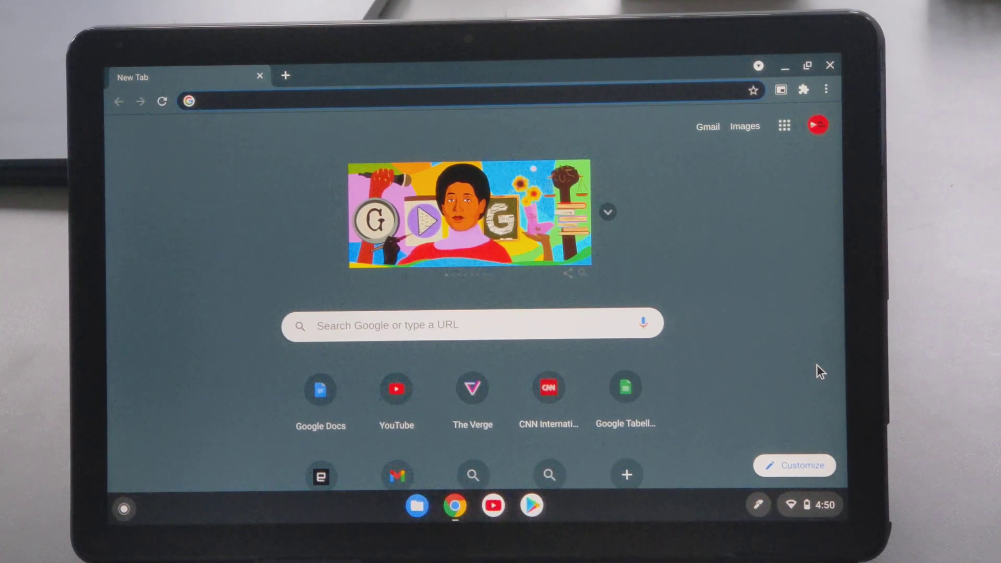
mouse_move(273, 176)
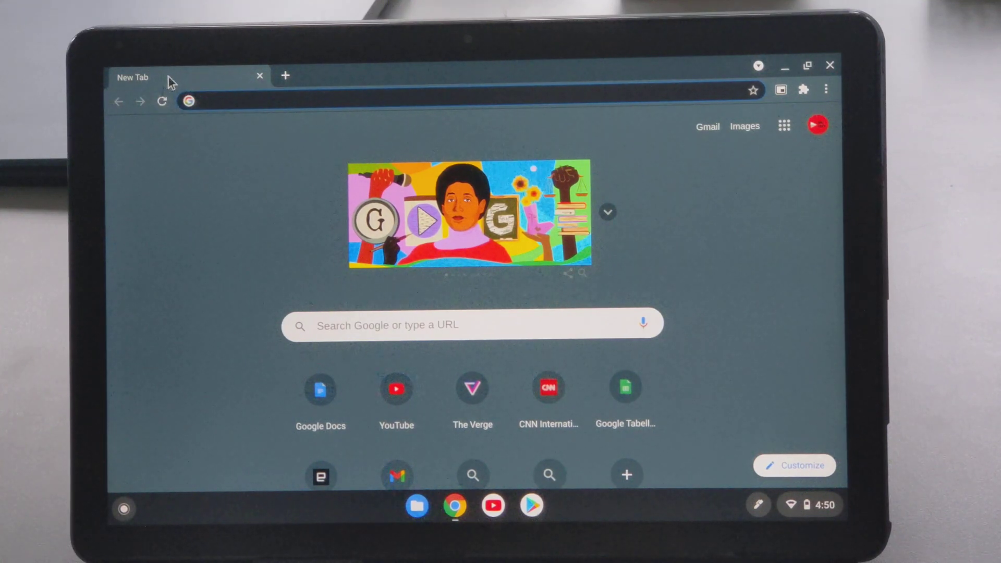
mouse_move(447, 192)
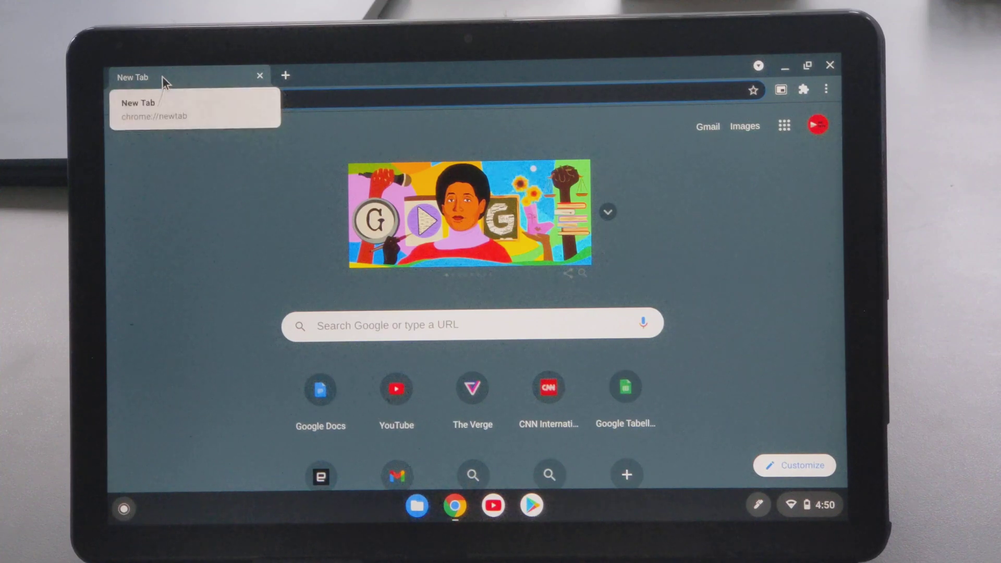
Load theverge.com, engadget.com, CNN, Euronews (via search) and youtube.com in separate tabs, returning to The Verge.
right_click(134, 77)
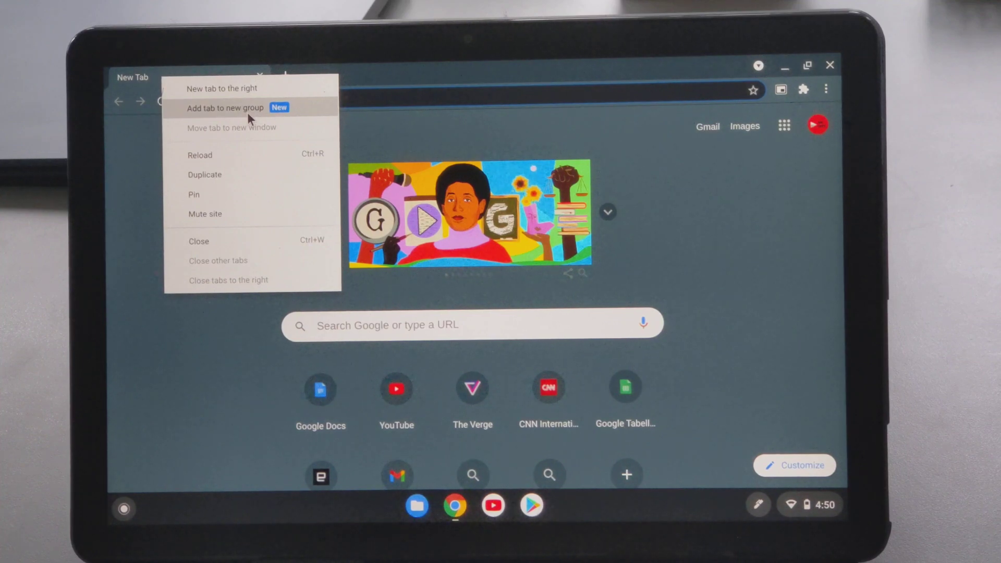
mouse_move(134, 270)
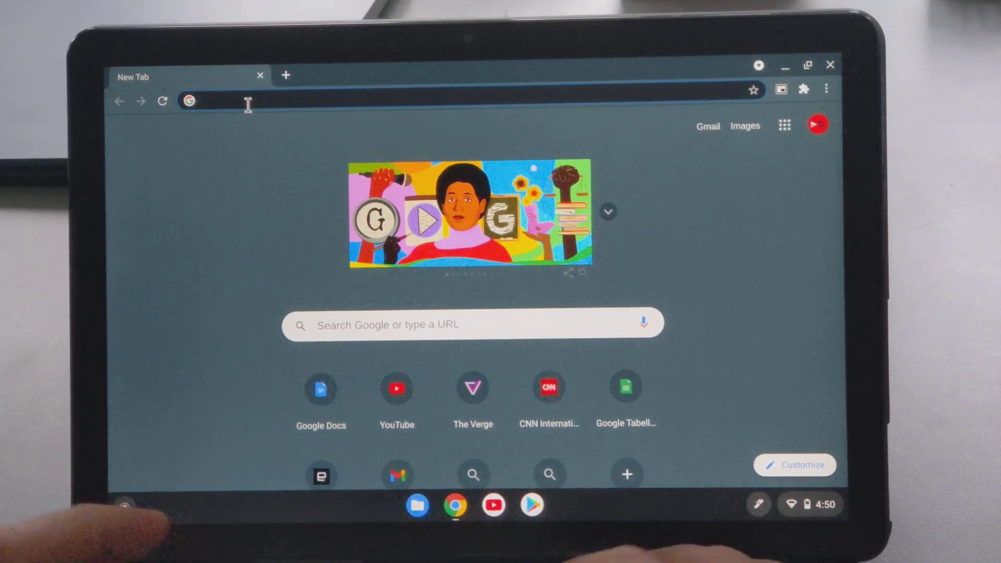
left_click(256, 100)
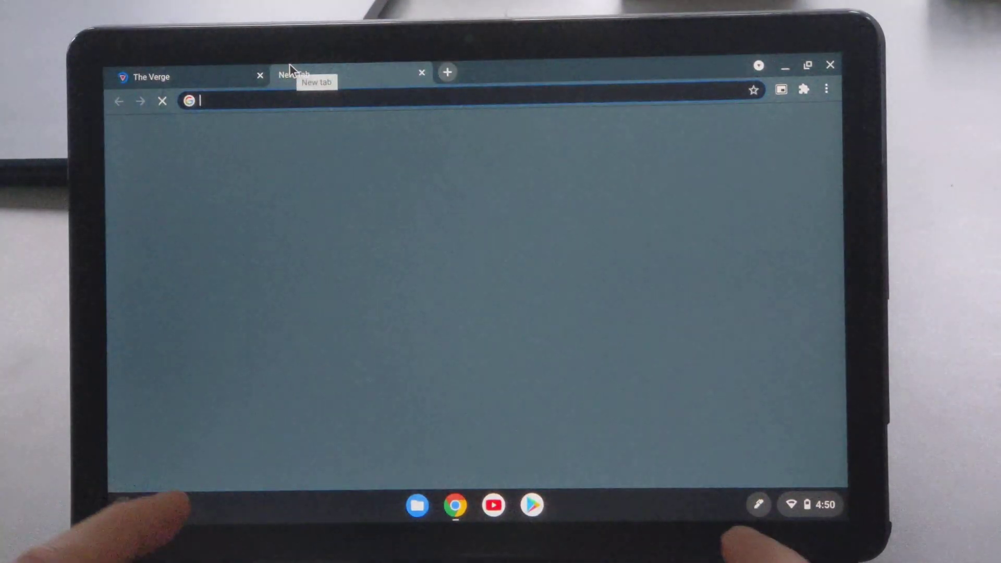
type("engadget.com")
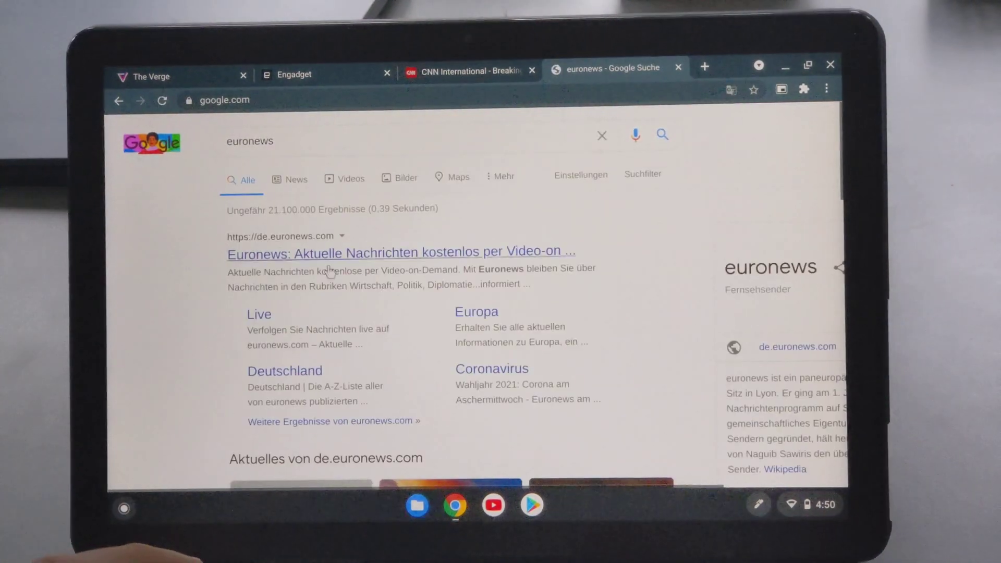
left_click(400, 252)
type("yo")
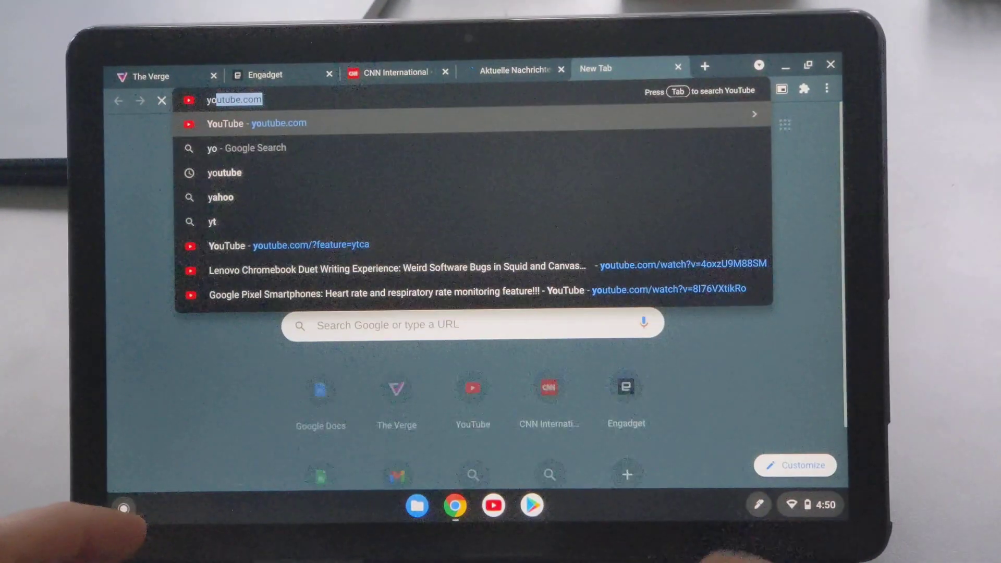
left_click(255, 123)
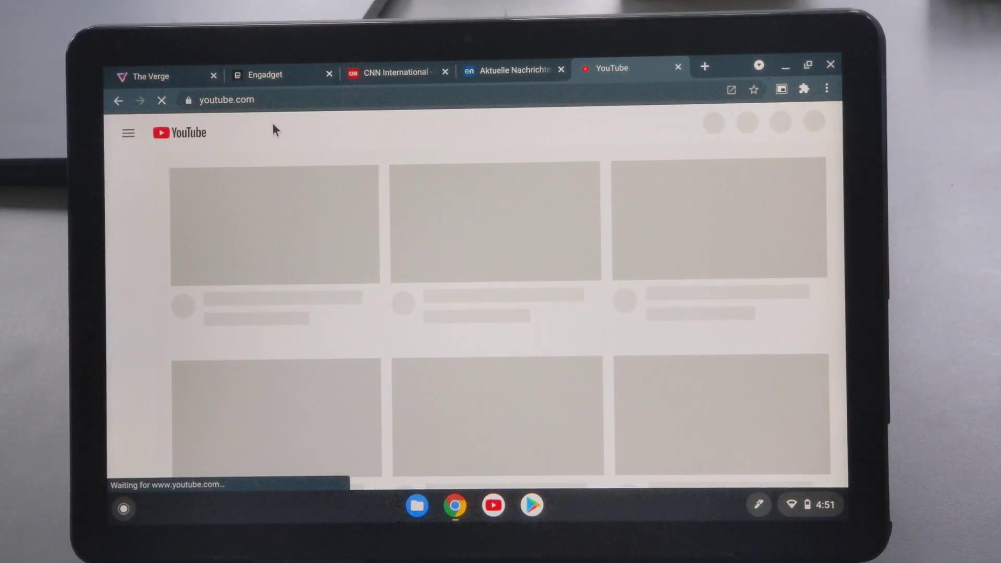
left_click(152, 76)
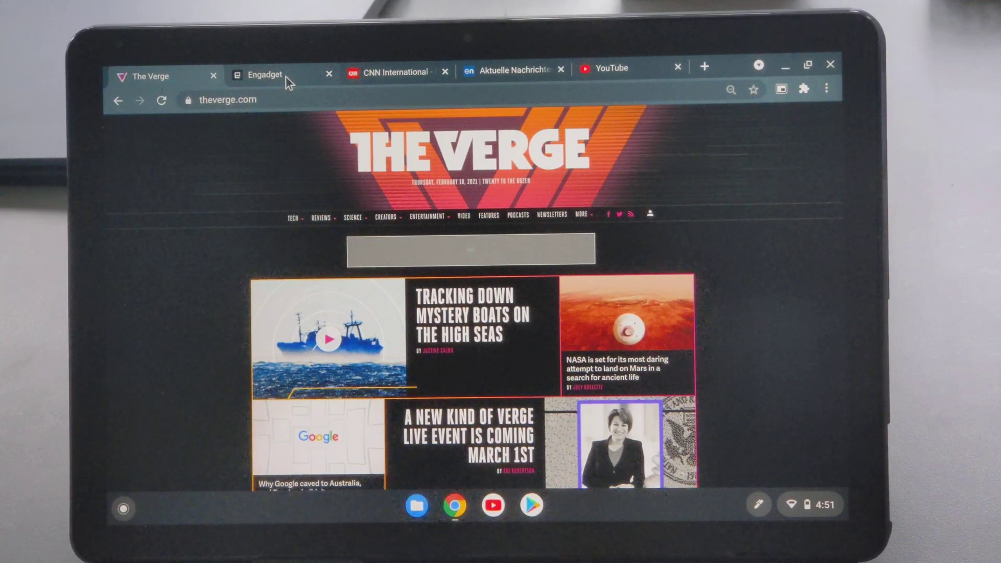
Group The Verge and Engadget into a new blue group named 'Tech', then collapse it.
left_click(261, 74)
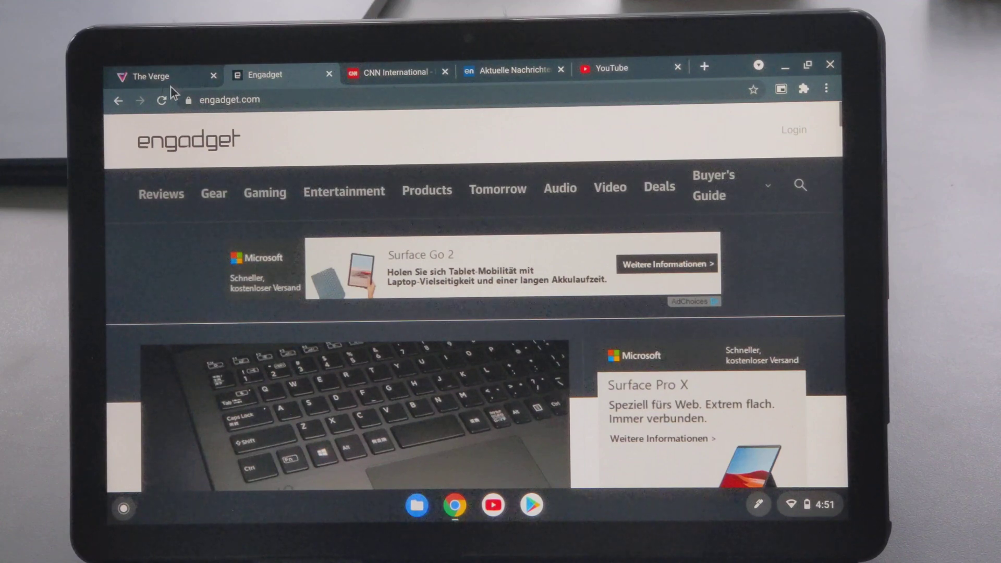
right_click(150, 75)
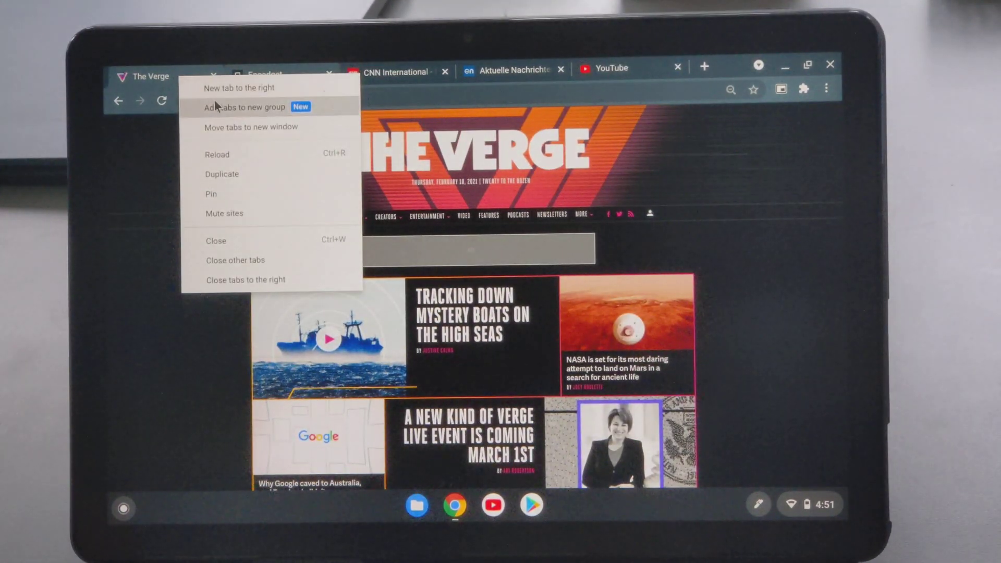
left_click(245, 107)
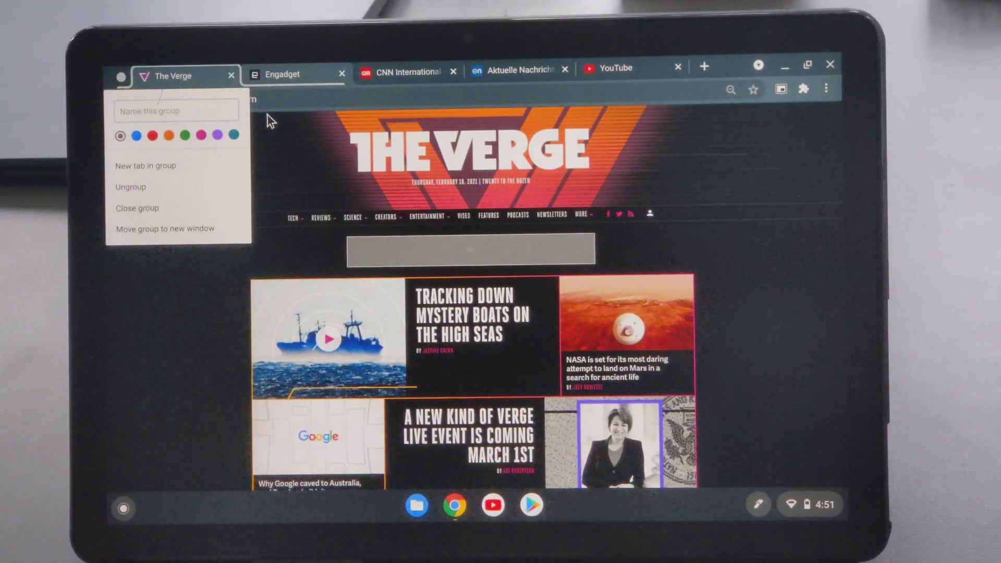
left_click(136, 136)
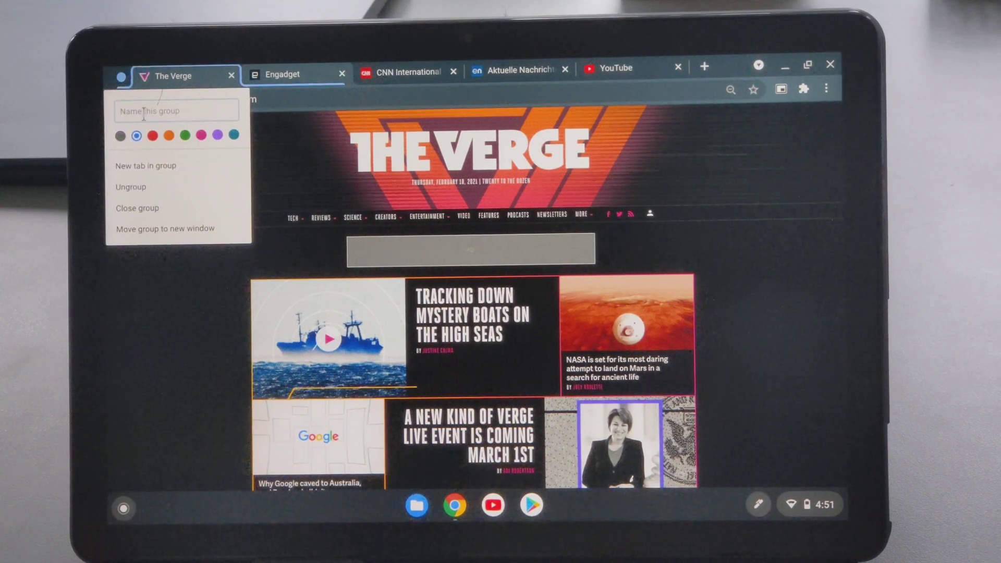
type("T")
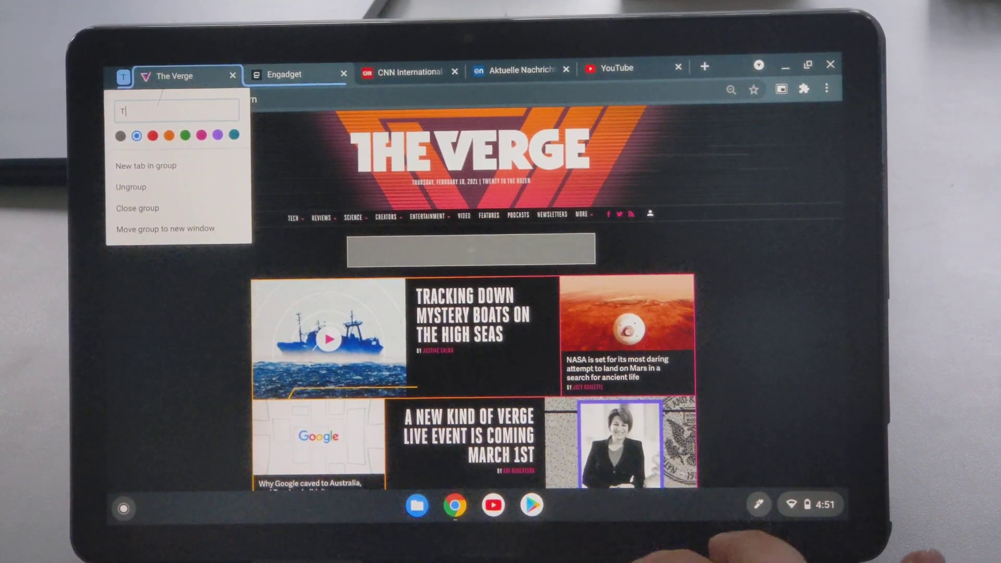
type("ech")
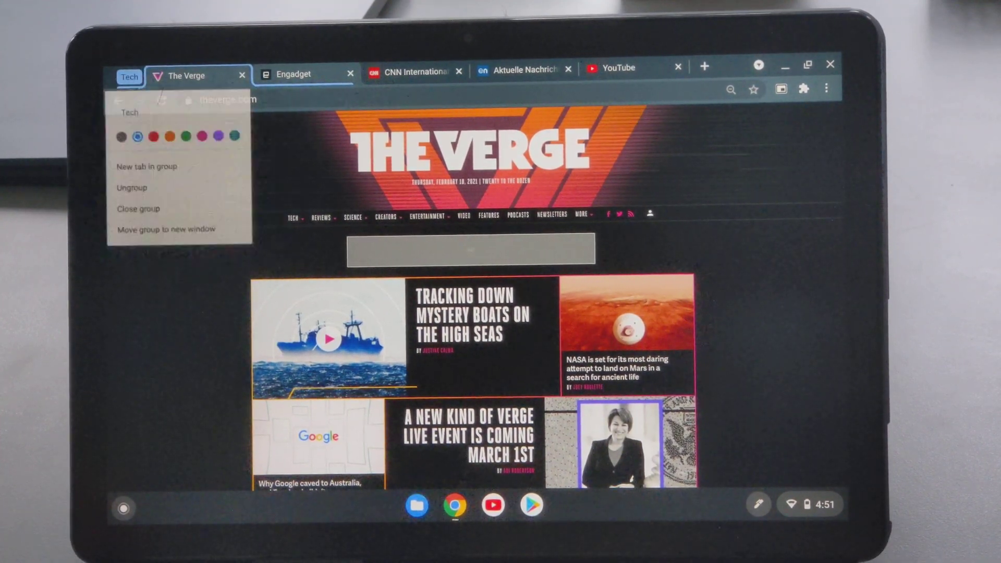
left_click(294, 73)
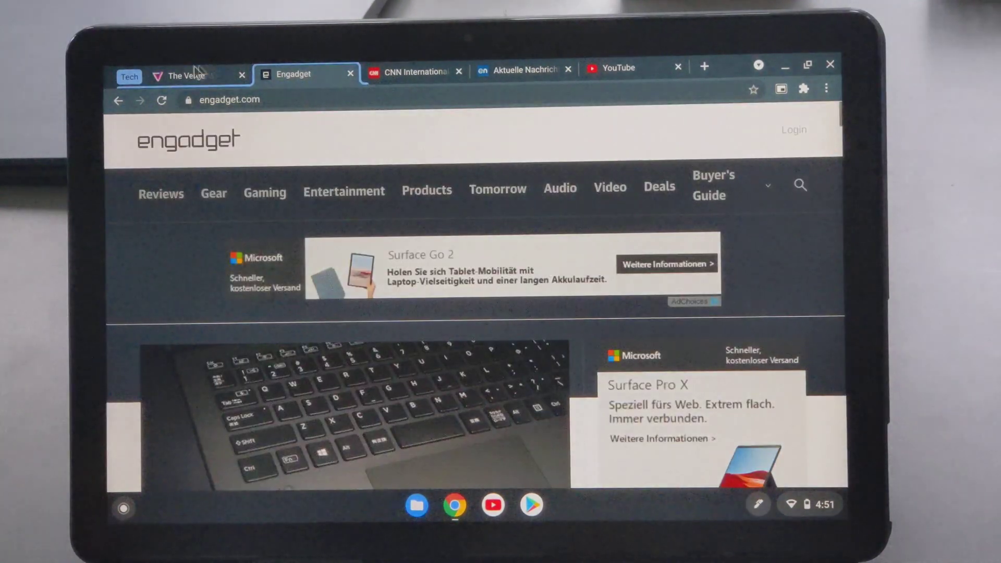
left_click(413, 71)
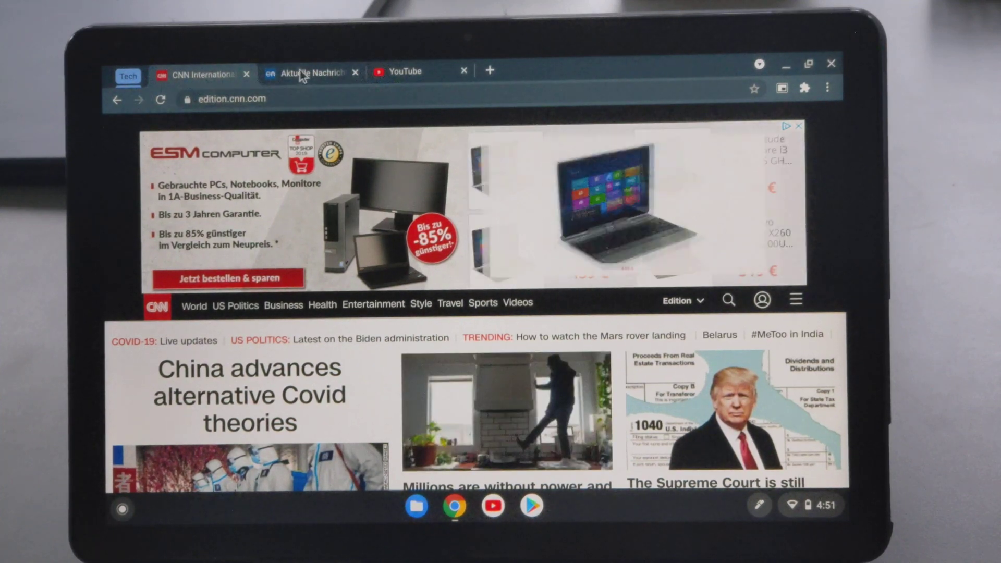
Create a News group from the CNN tab and colour it red after briefly trying pink.
left_click(313, 72)
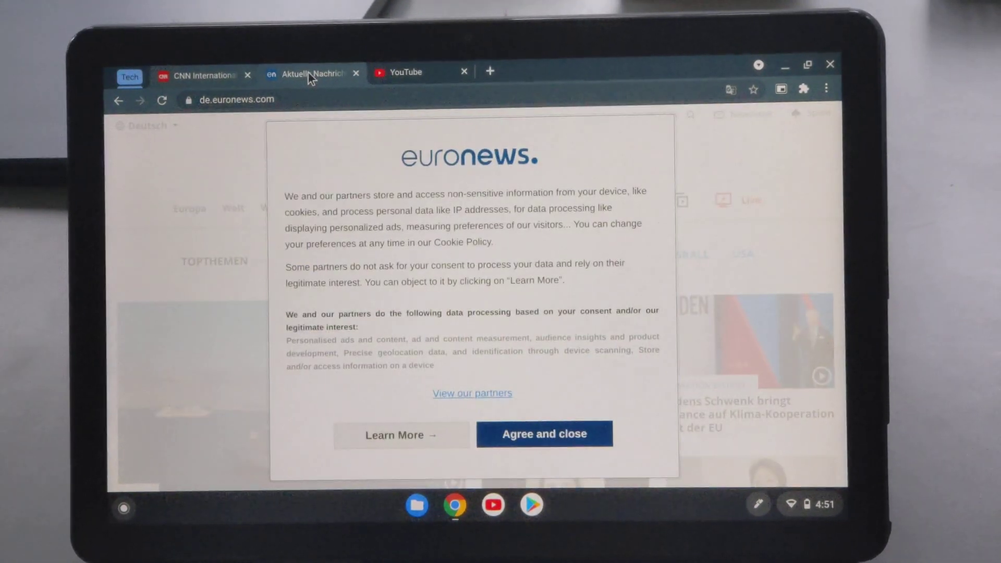
right_click(309, 73)
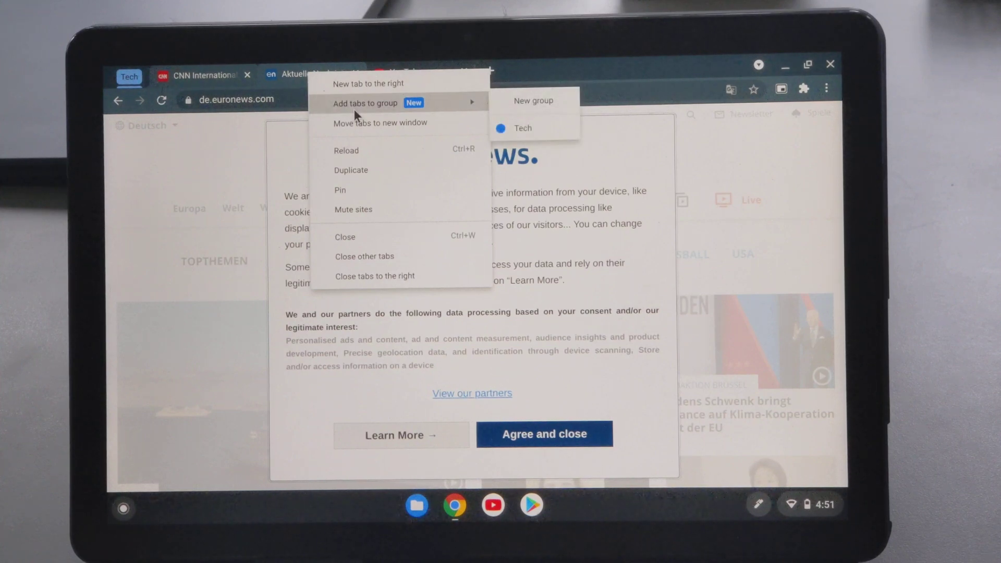
left_click(532, 100)
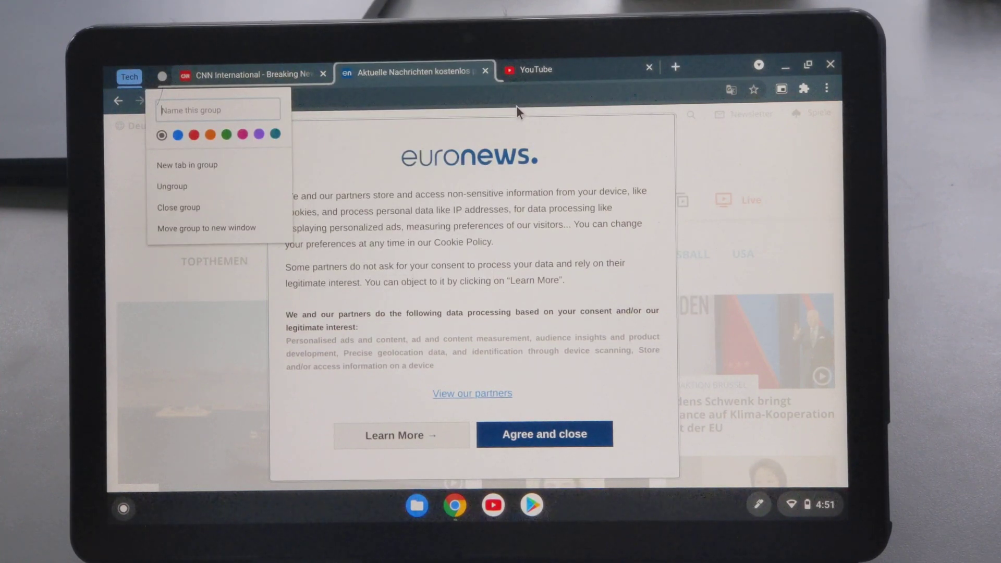
type("News")
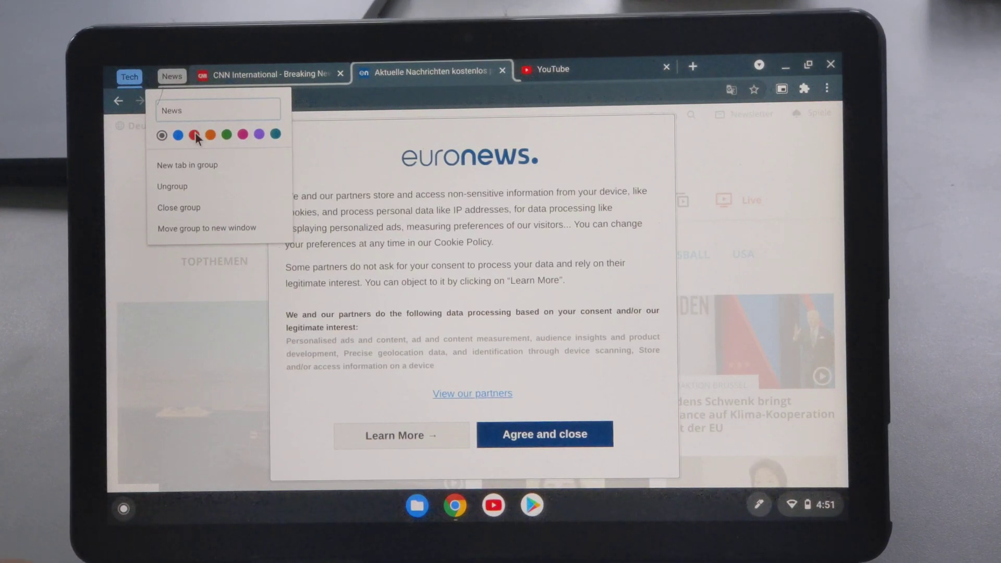
left_click(194, 134)
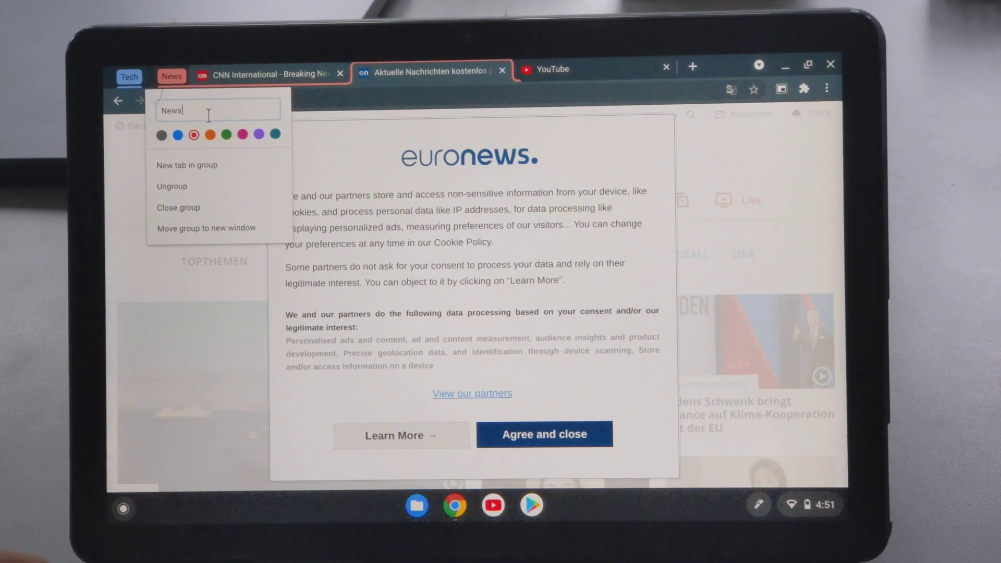
left_click(258, 134)
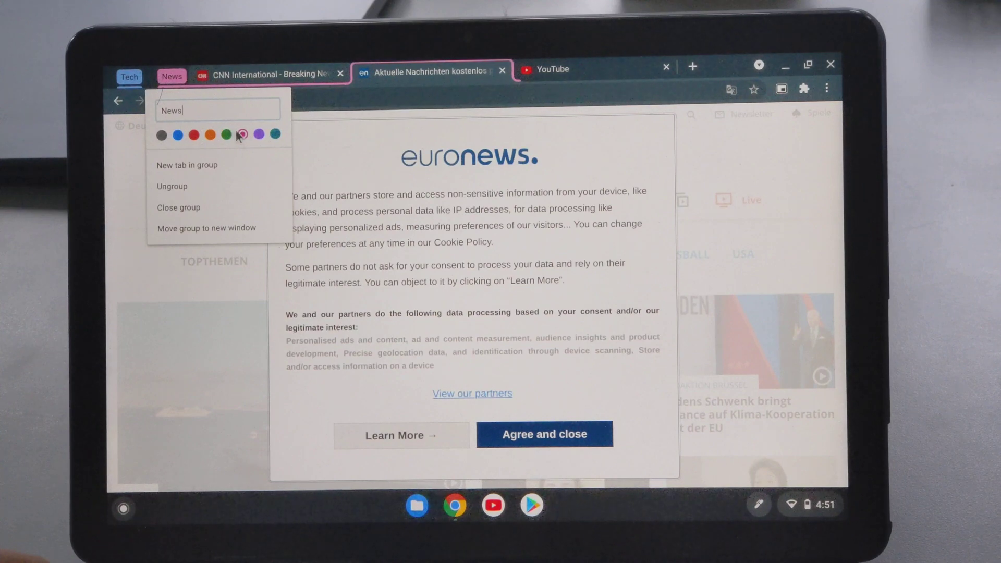
left_click(194, 134)
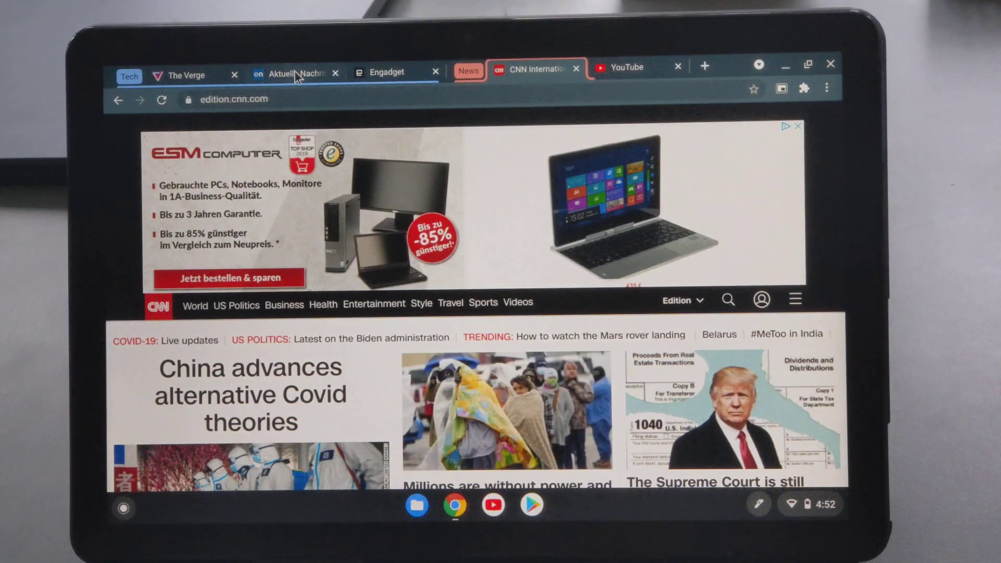
Move the Euronews tab into the News group beside CNN and collapse that group.
left_click(427, 71)
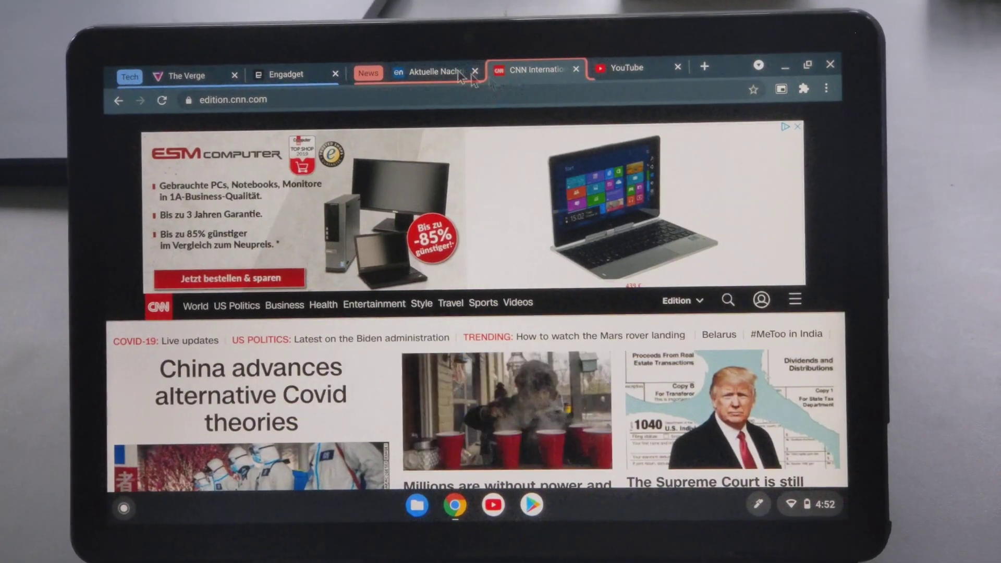
left_click(434, 70)
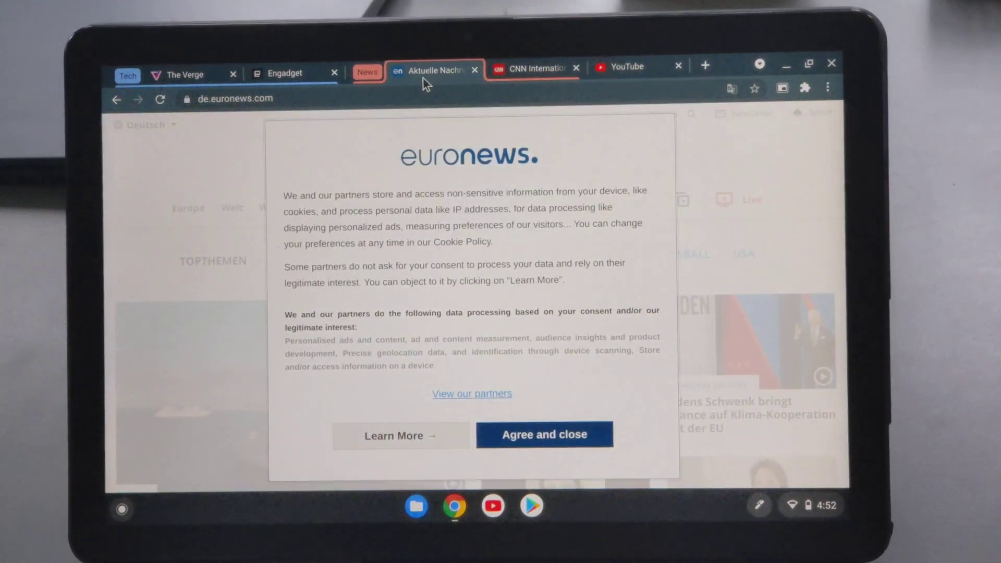
left_click(537, 67)
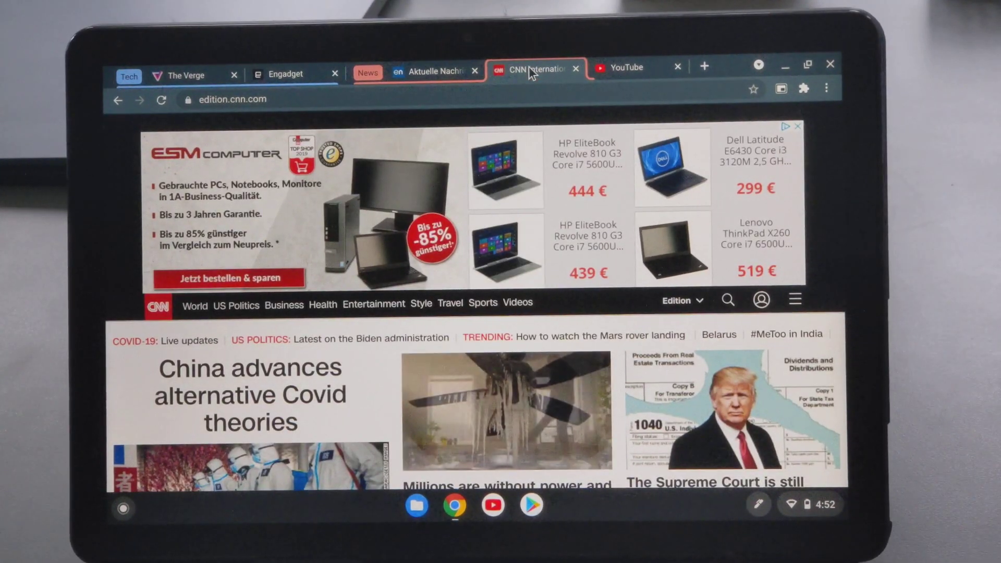
right_click(536, 68)
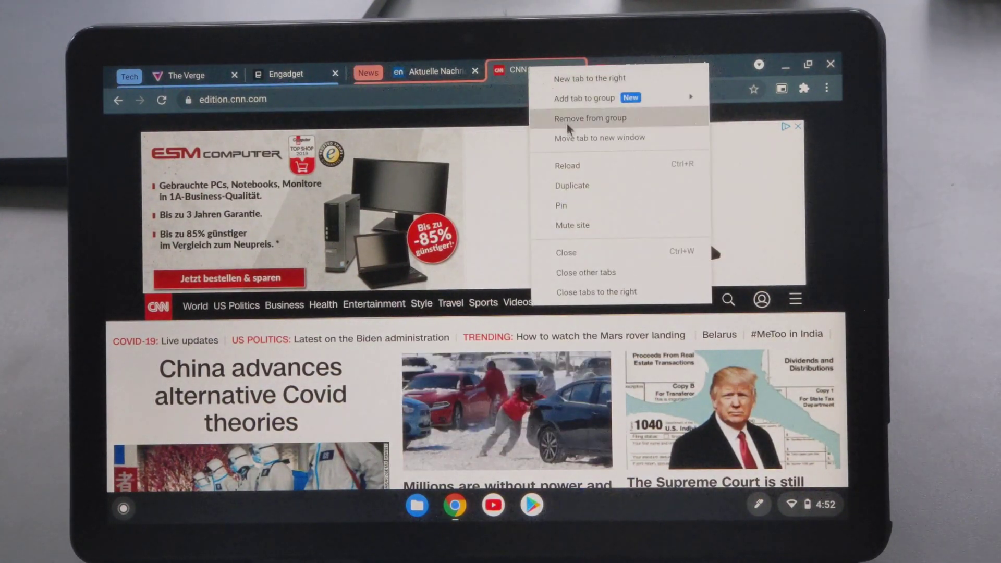
left_click(589, 118)
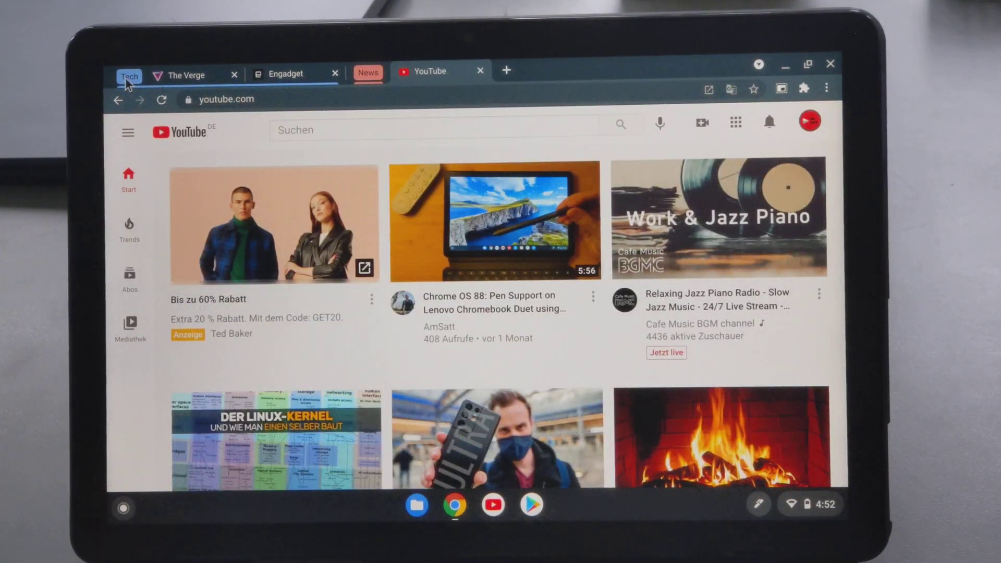
Collapse the Tech group, pin the YouTube tab, then open its menu to unpin it.
left_click(233, 75)
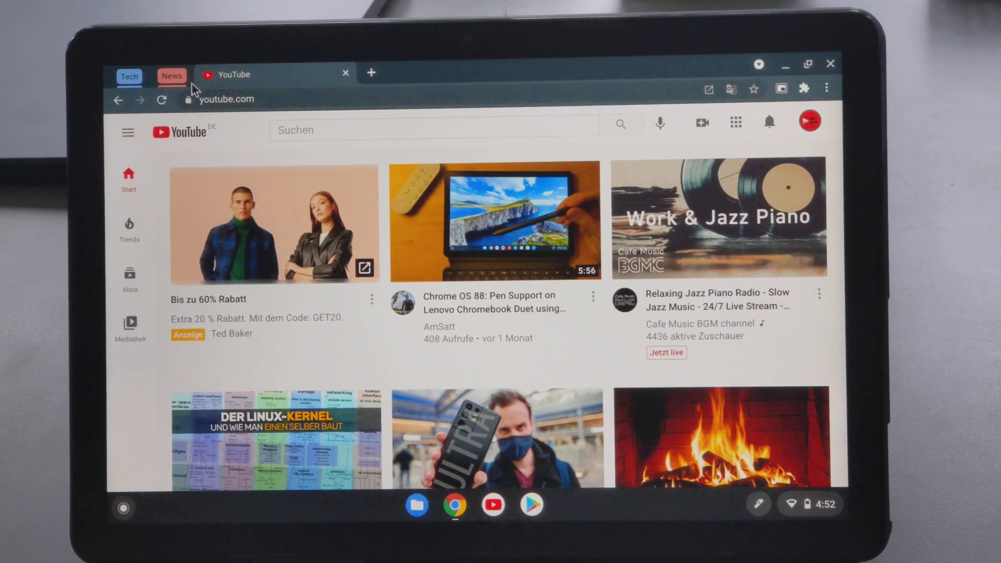
right_click(230, 75)
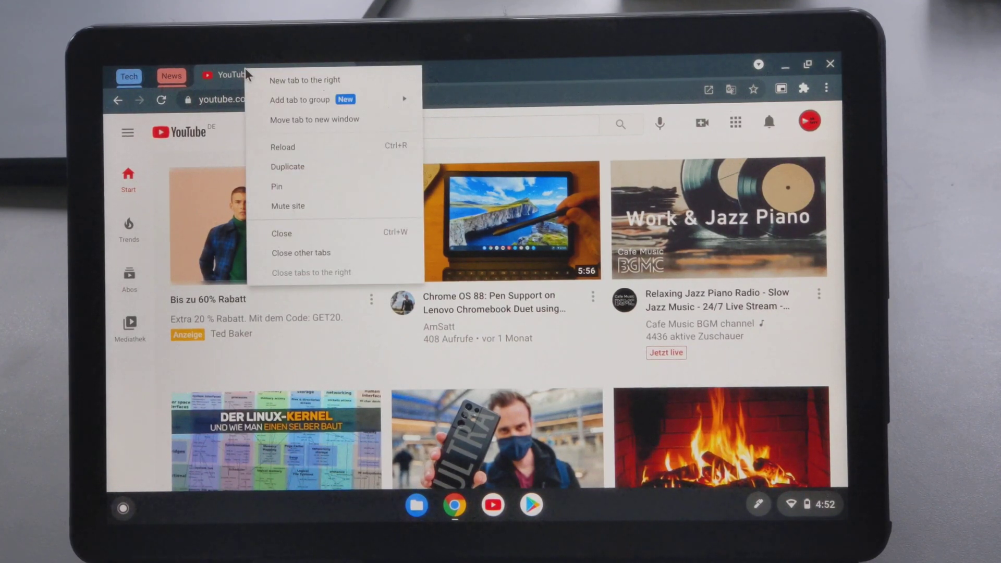
mouse_move(293, 225)
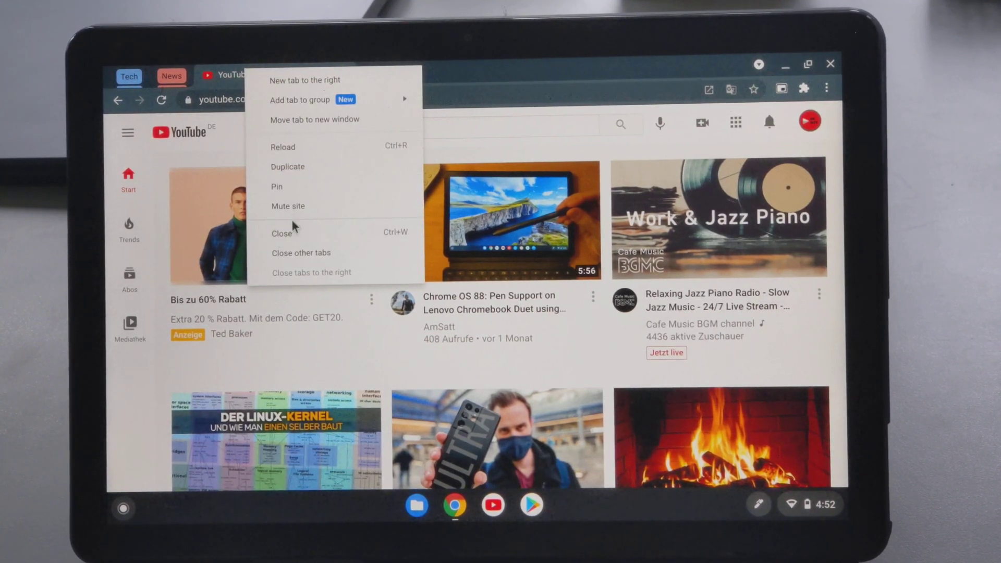
mouse_move(314, 186)
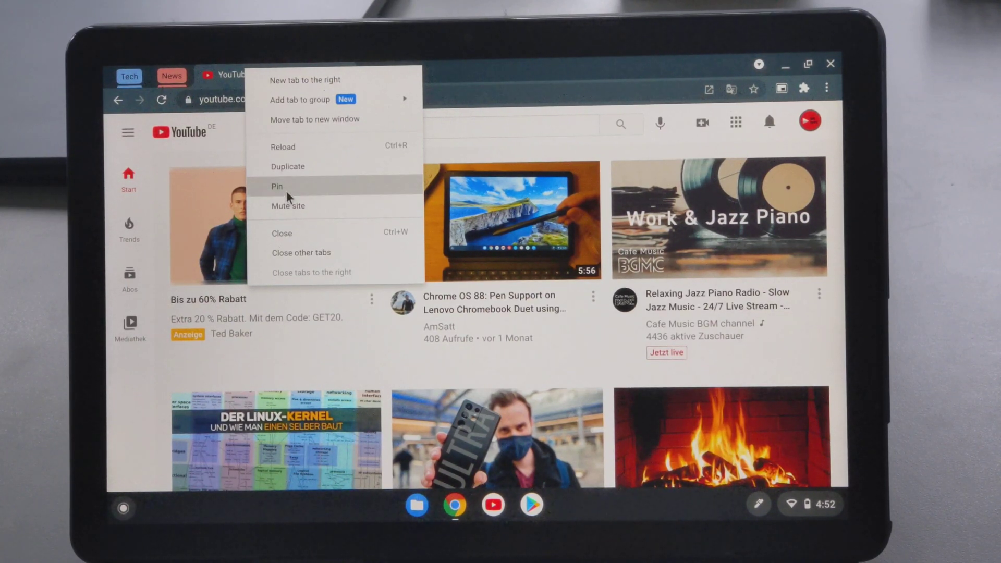
left_click(277, 187)
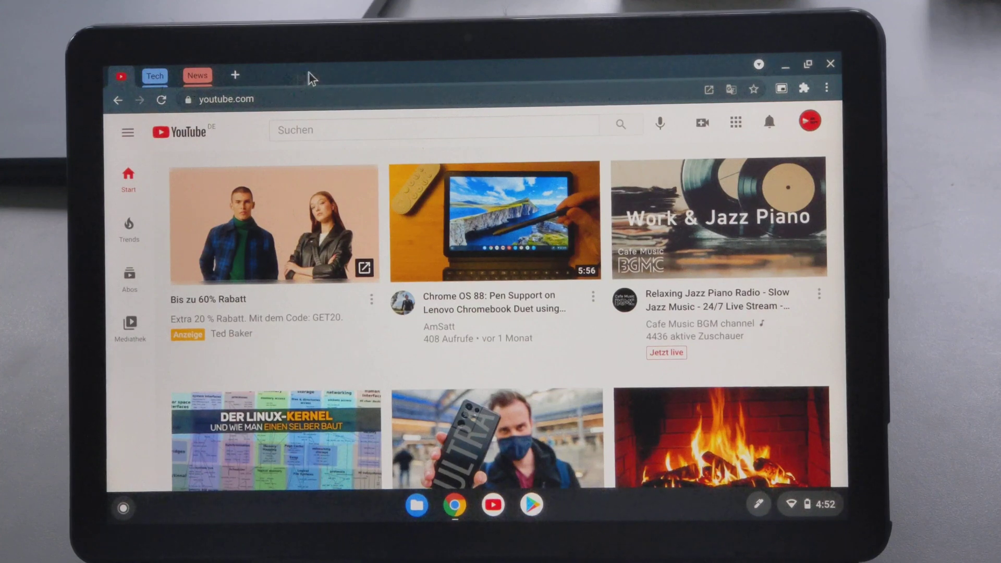
mouse_move(233, 113)
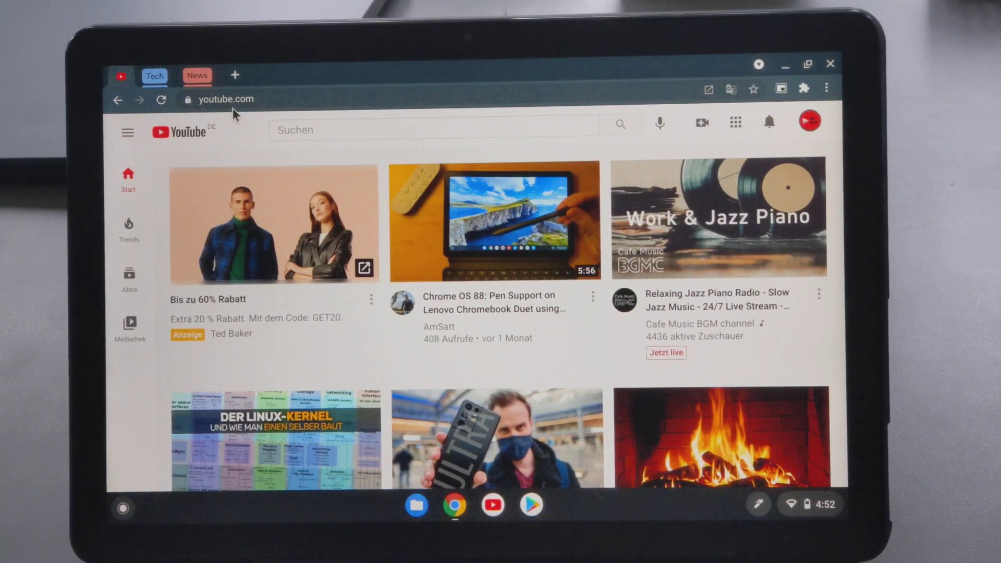
mouse_move(121, 77)
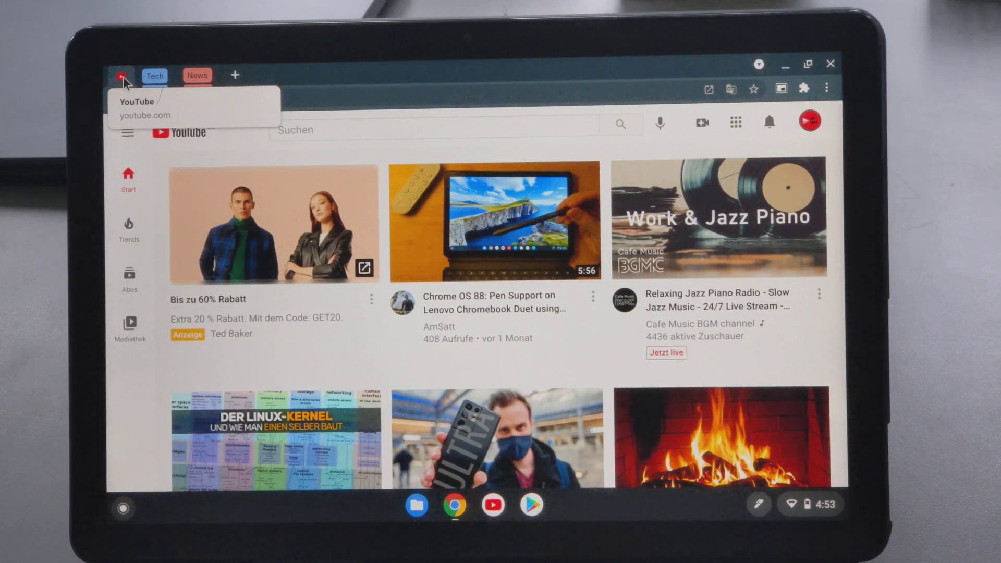
right_click(122, 75)
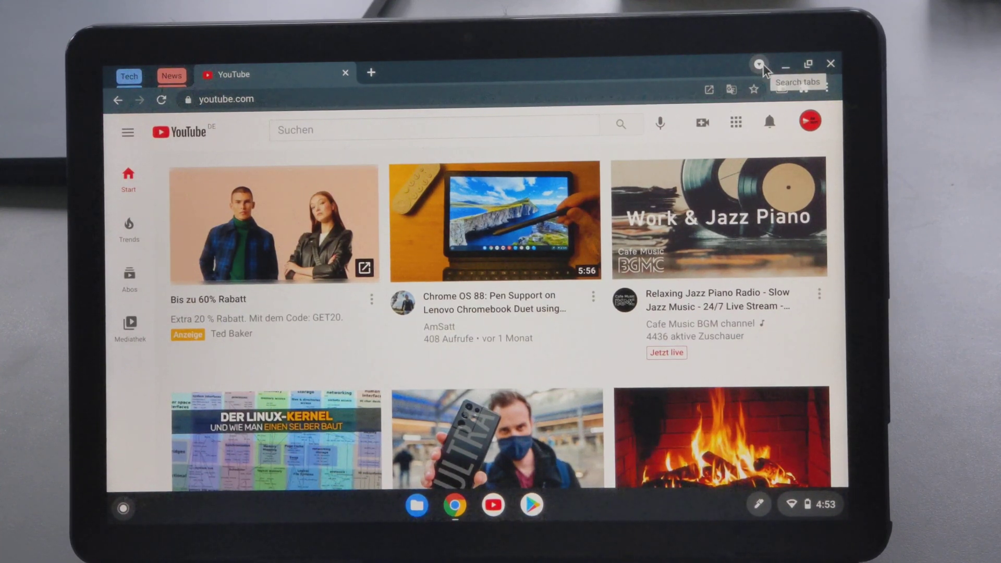
left_click(758, 63)
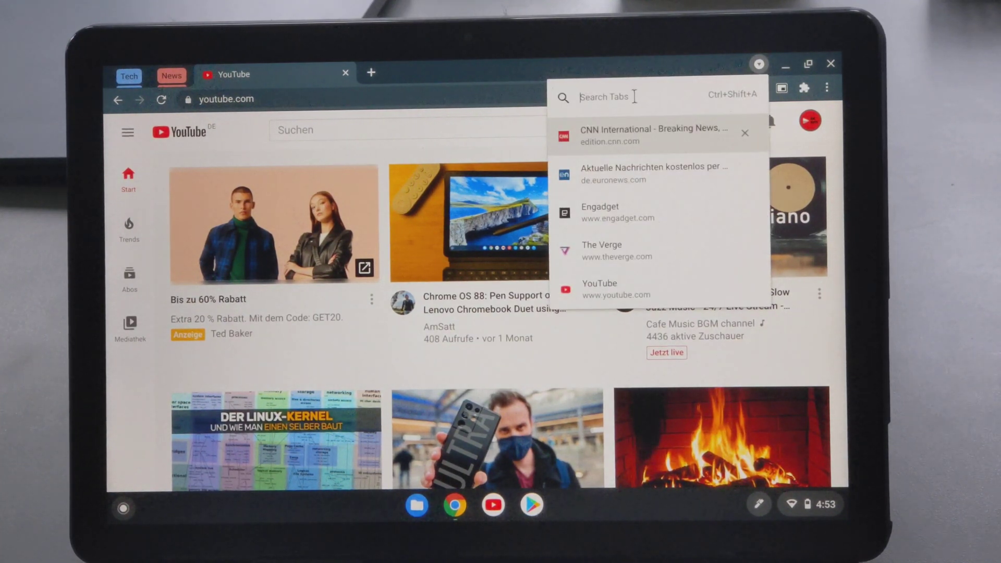
type("verg")
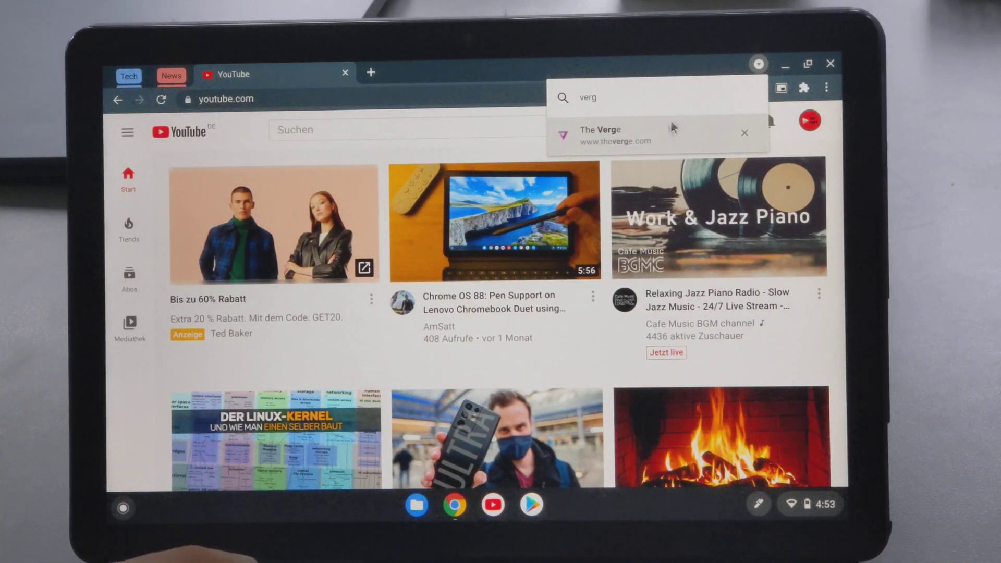
left_click(600, 134)
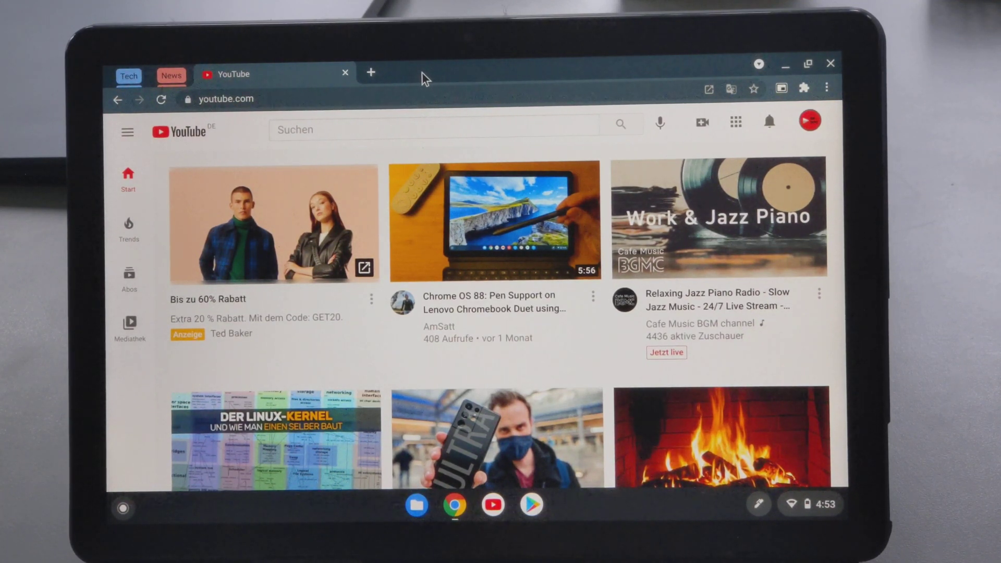
mouse_move(759, 64)
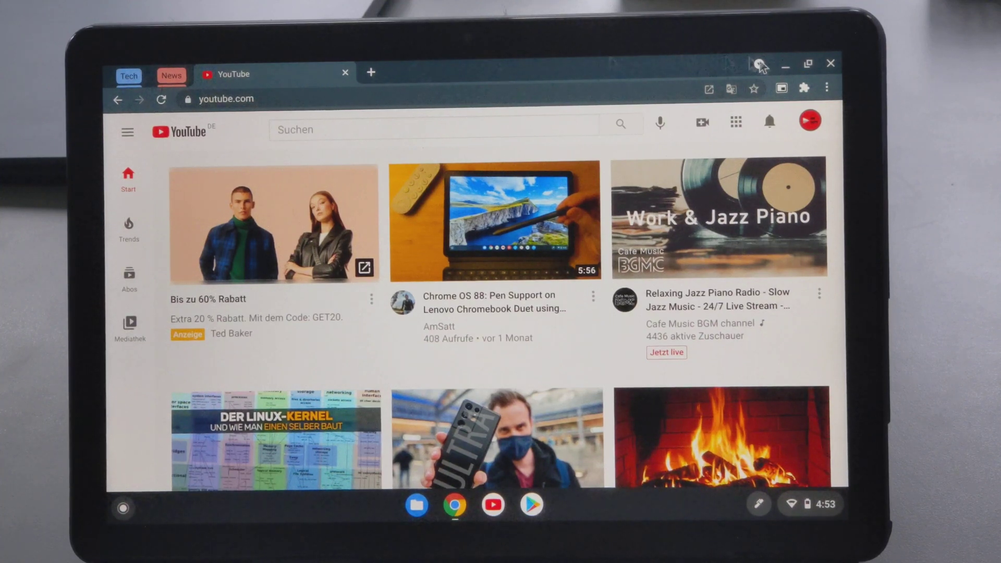